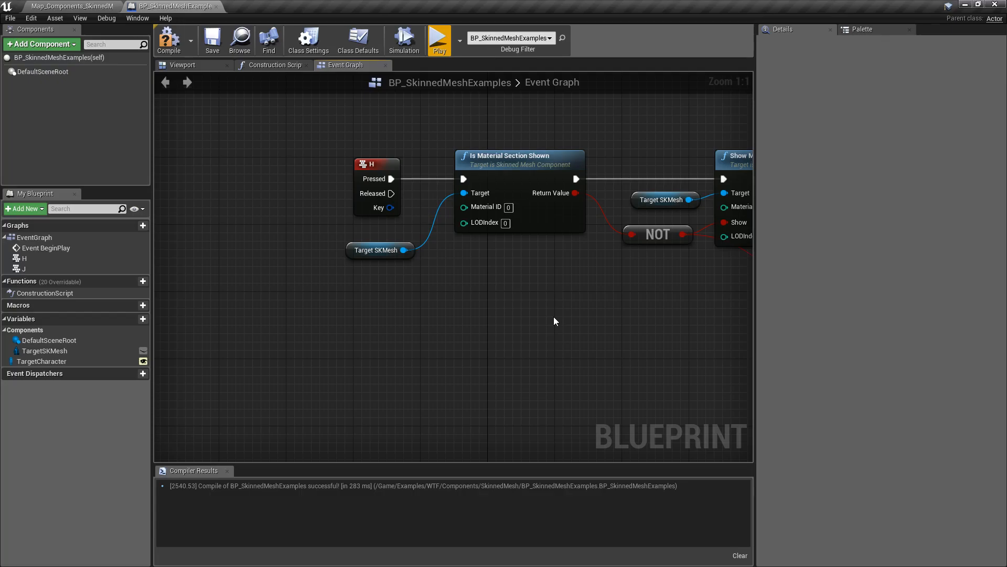
{"action": "mouse_move", "coordinate": [466, 276]}
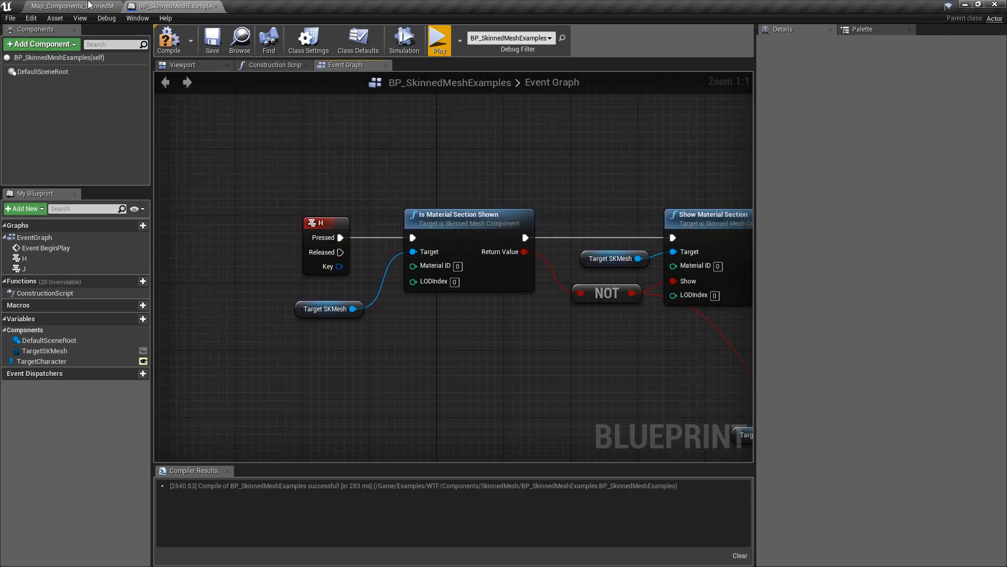
Check the level viewport, then select the Is Material Section Shown node in the example graph
{"action": "left_click", "coordinate": [67, 6]}
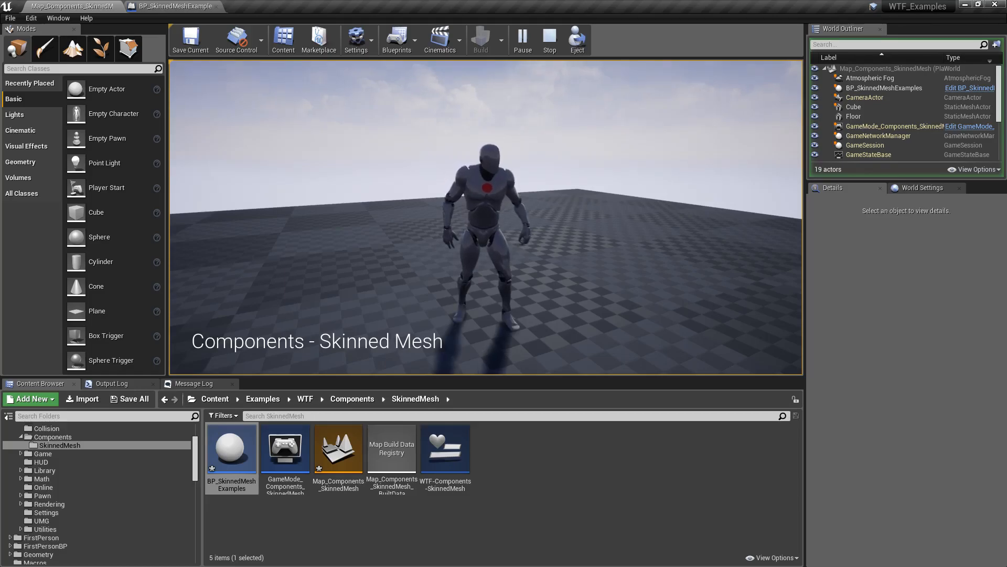
{"action": "left_click", "coordinate": [175, 7]}
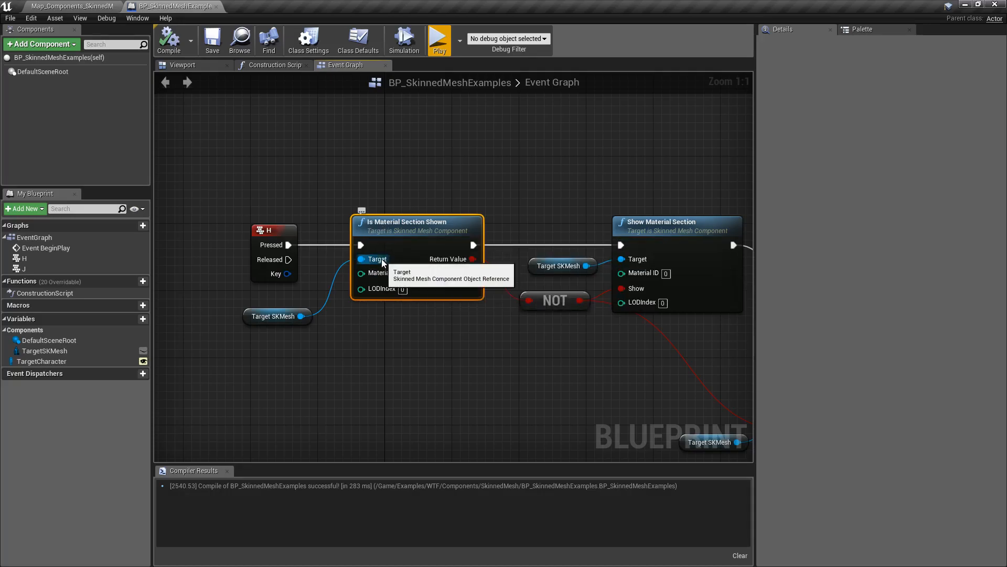
{"action": "left_click", "coordinate": [276, 316]}
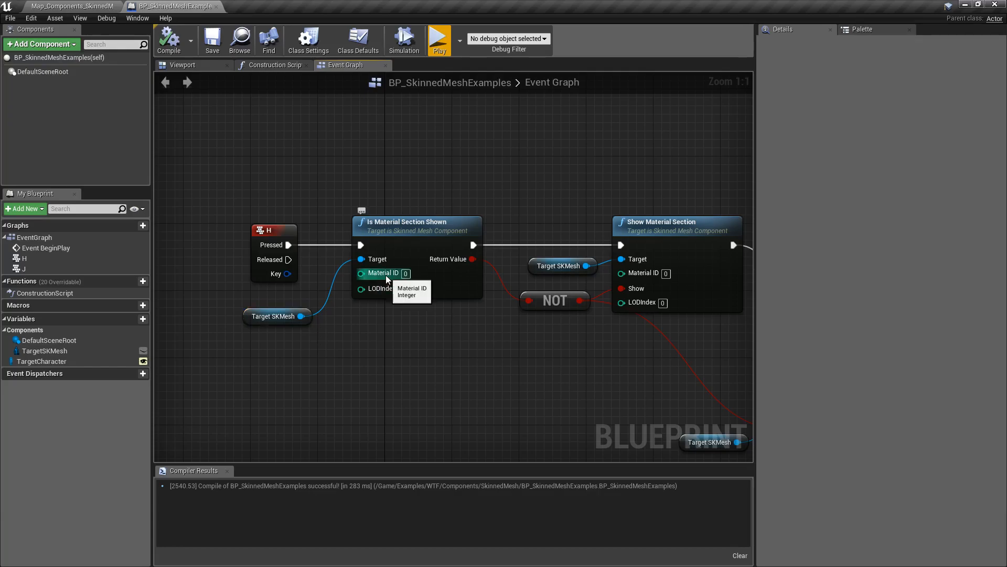
Open the ThirdPersonCharacter blueprint from the level and return to the skinned mesh example graph
{"action": "left_click", "coordinate": [58, 7]}
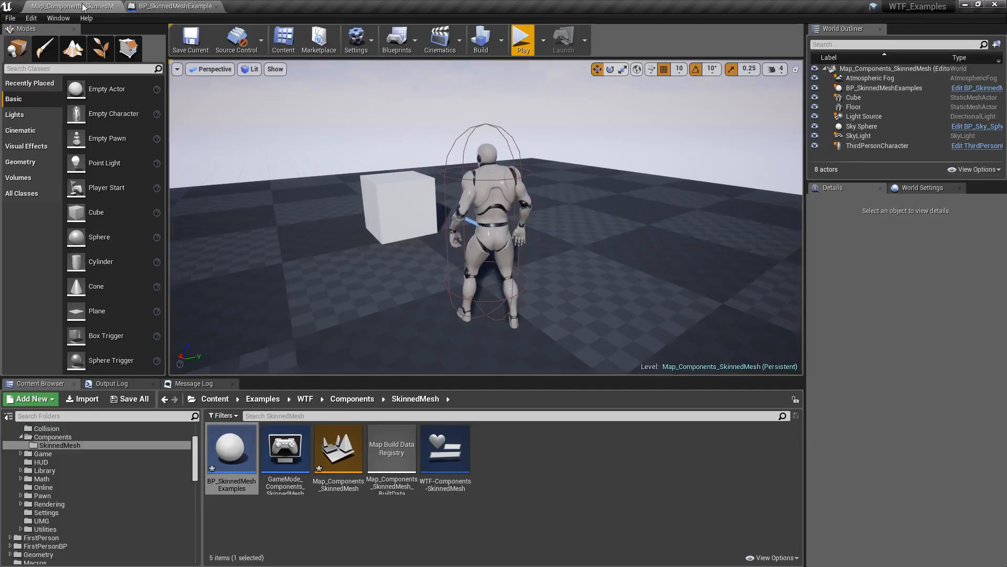
{"action": "left_click", "coordinate": [876, 145]}
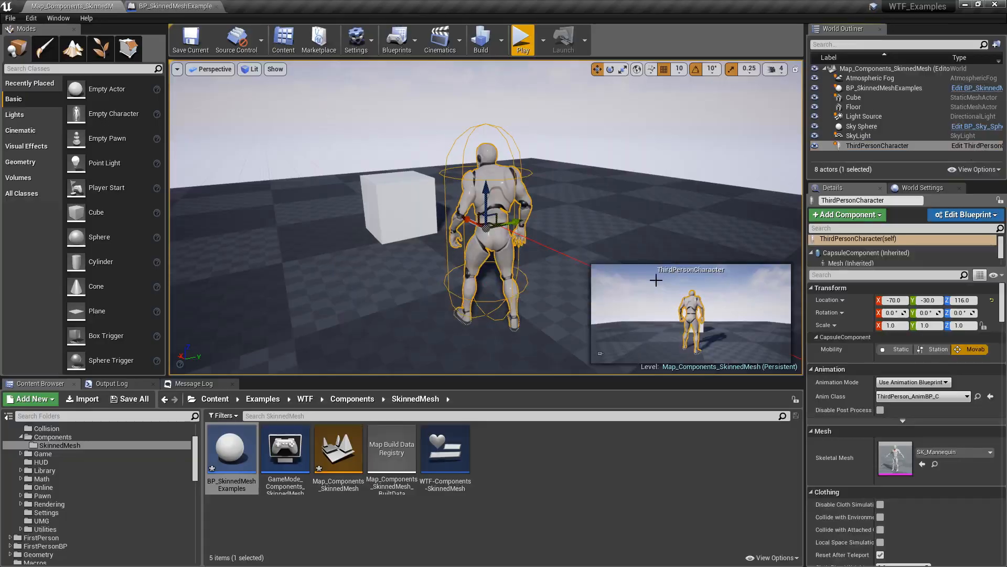
{"action": "left_click", "coordinate": [962, 214]}
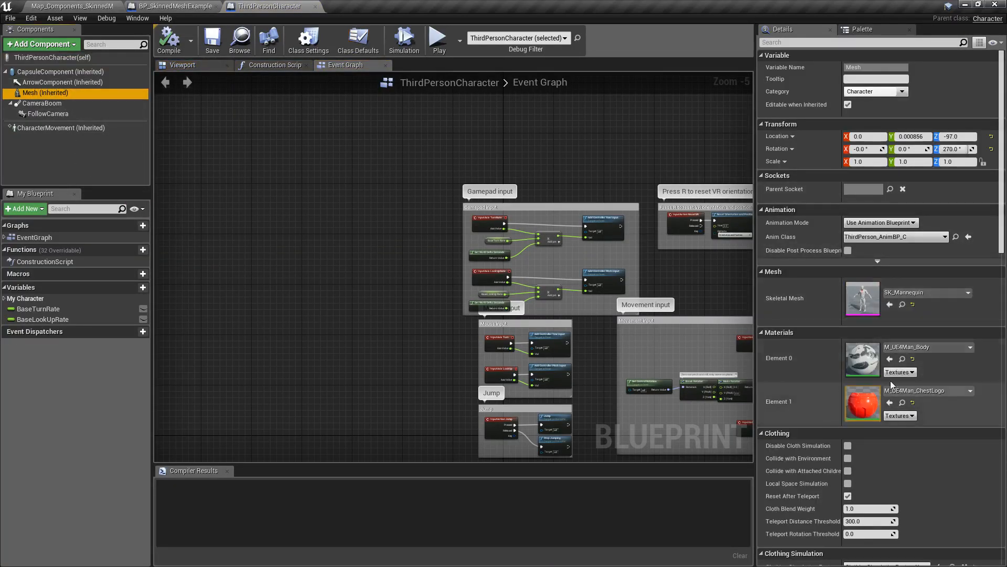
{"action": "mouse_move", "coordinate": [905, 347]}
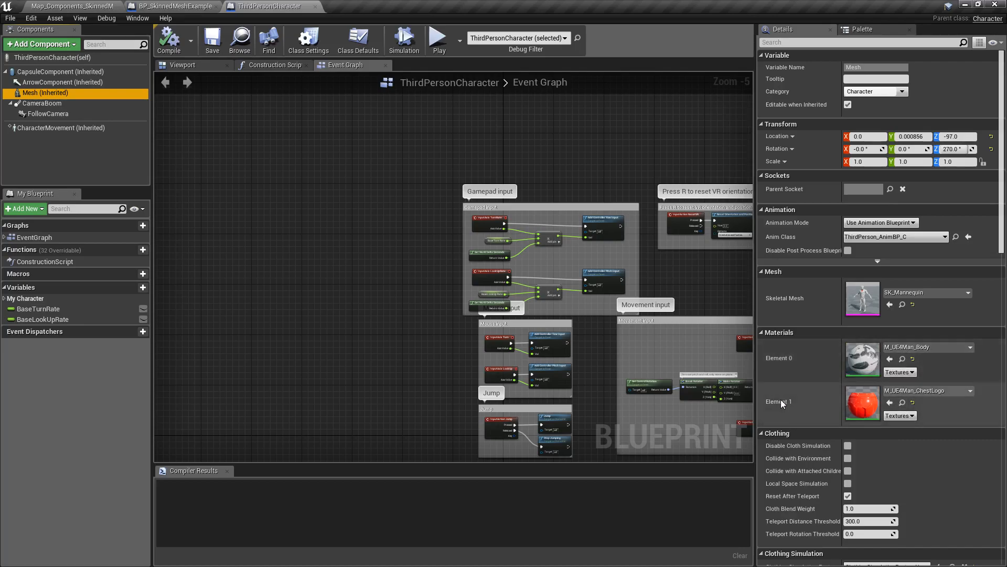
{"action": "left_click", "coordinate": [170, 6]}
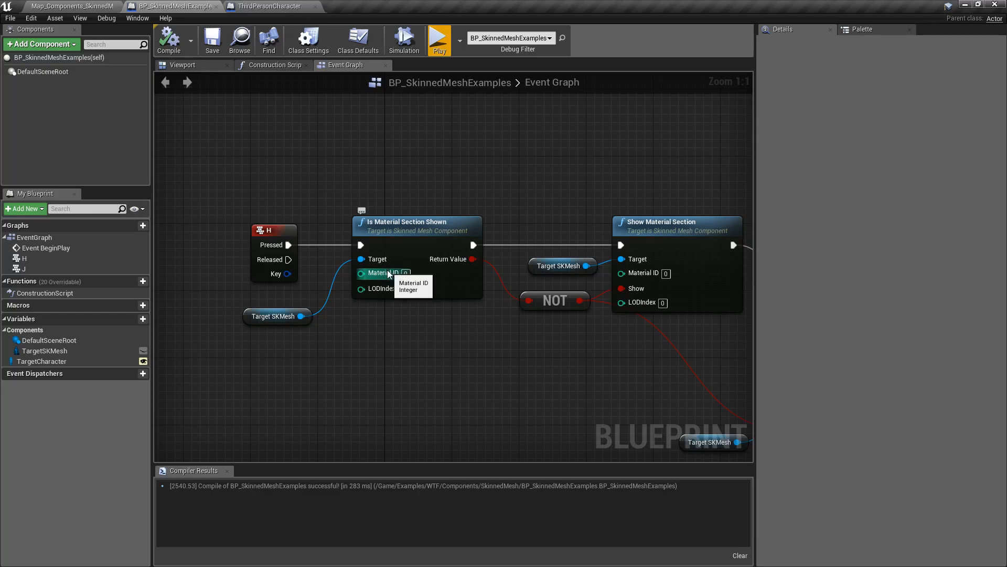
{"action": "mouse_move", "coordinate": [382, 295]}
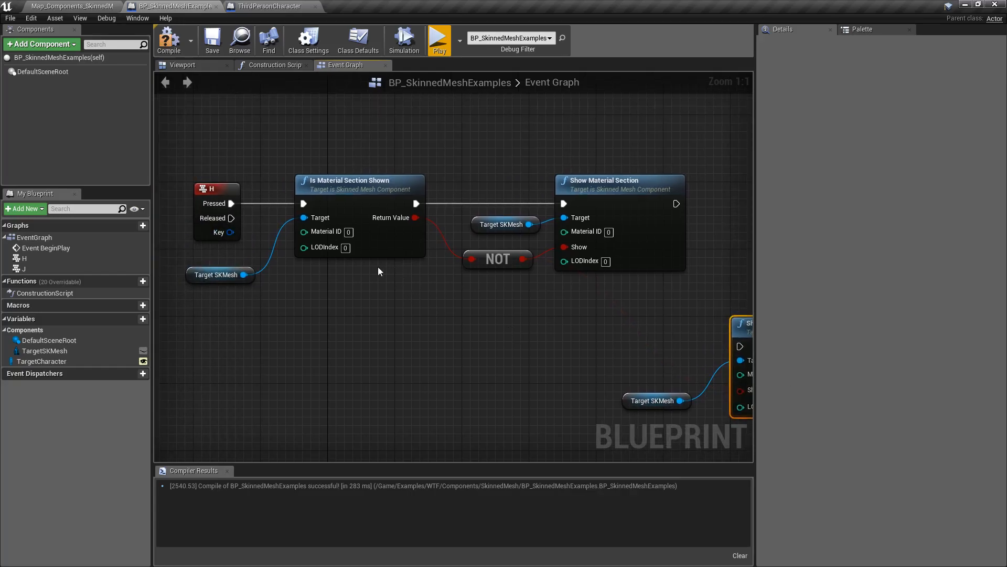
{"action": "mouse_move", "coordinate": [360, 181]}
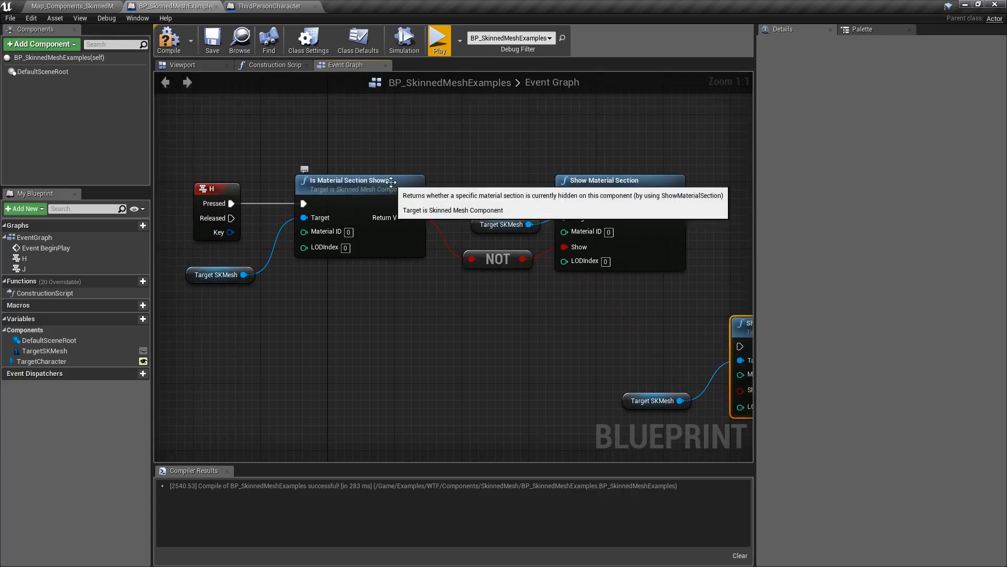
{"action": "left_click", "coordinate": [357, 180]}
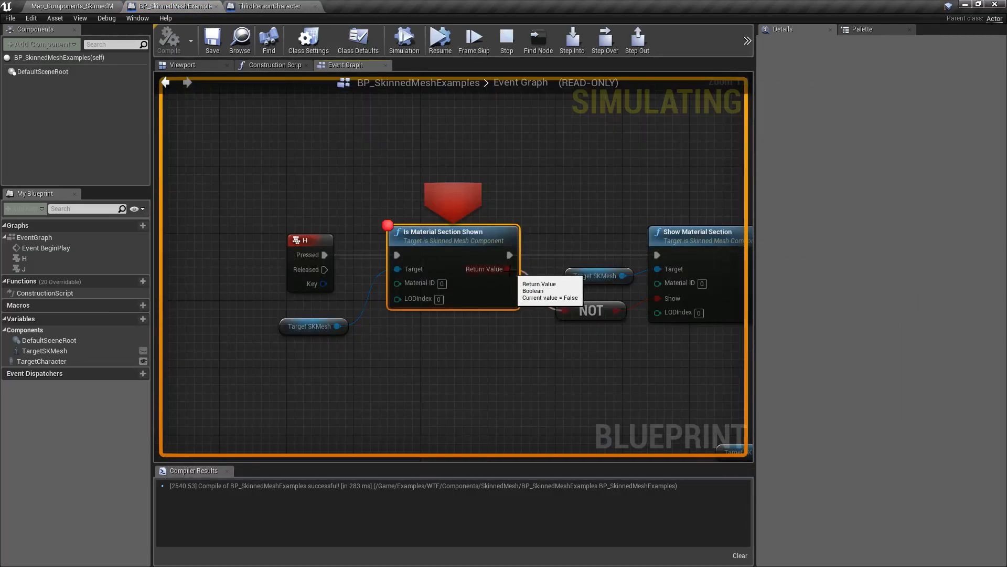
{"action": "mouse_move", "coordinate": [435, 288]}
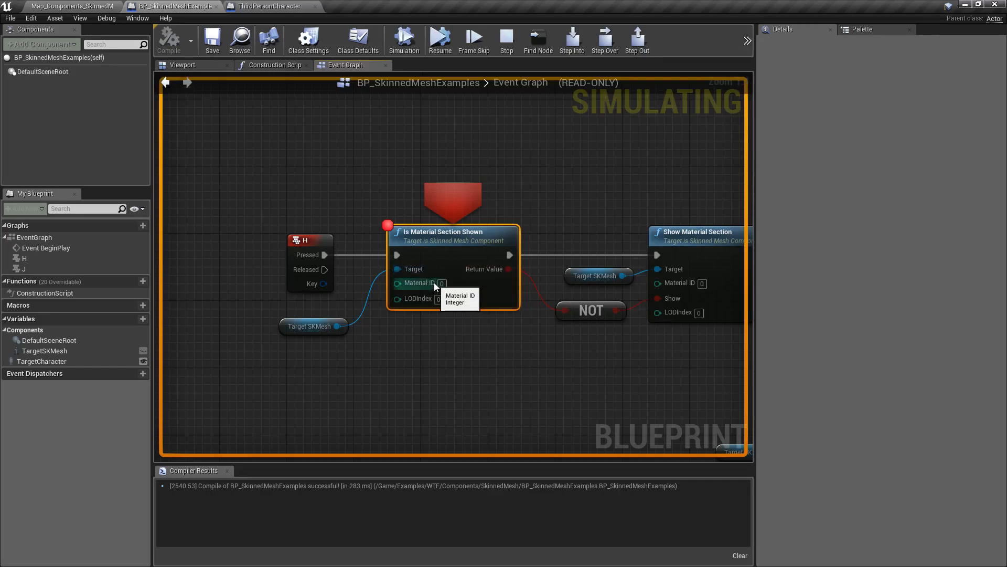
{"action": "mouse_move", "coordinate": [505, 269]}
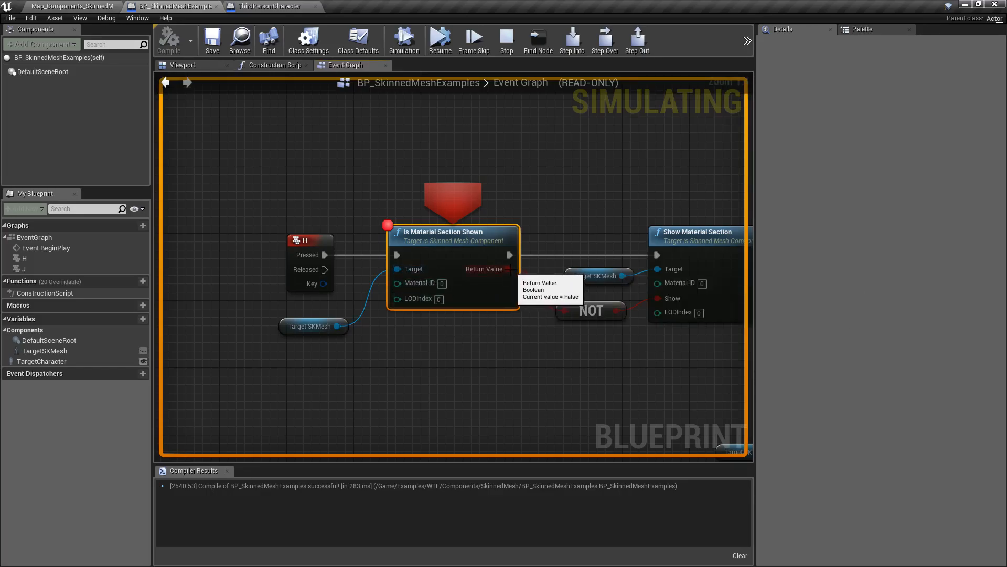
{"action": "mouse_move", "coordinate": [478, 200]}
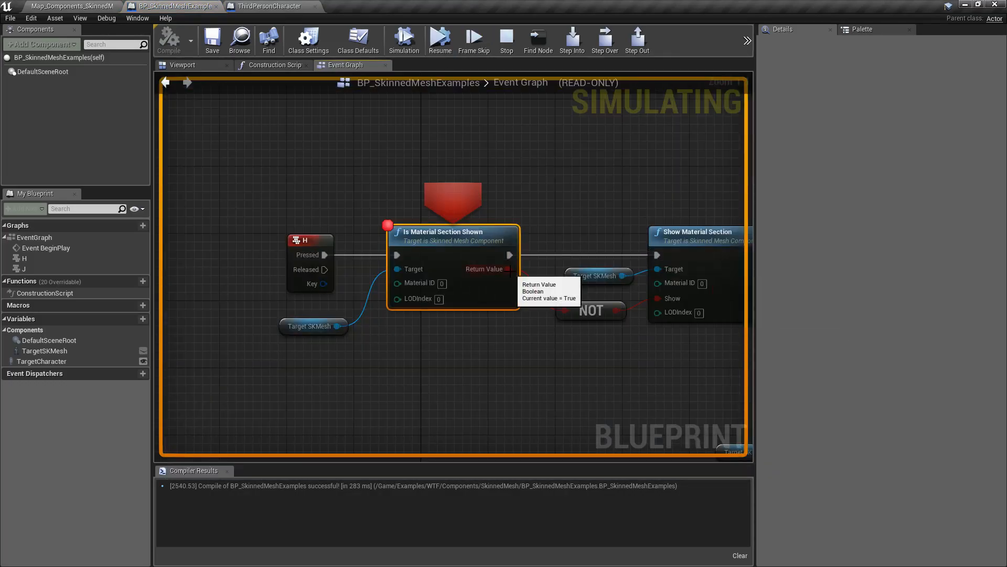
{"action": "mouse_move", "coordinate": [470, 110]}
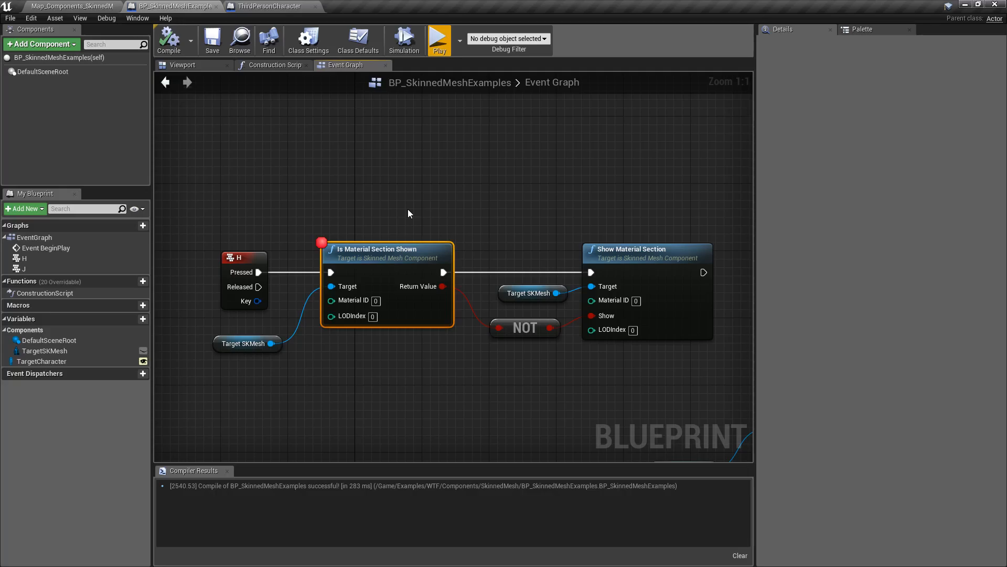
{"action": "mouse_move", "coordinate": [398, 383]}
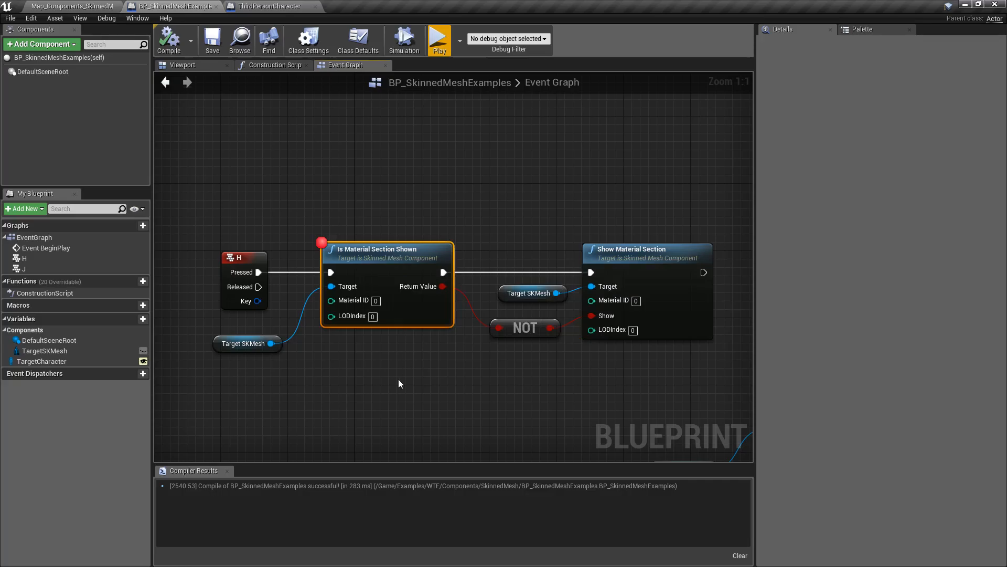
{"action": "mouse_move", "coordinate": [396, 390]}
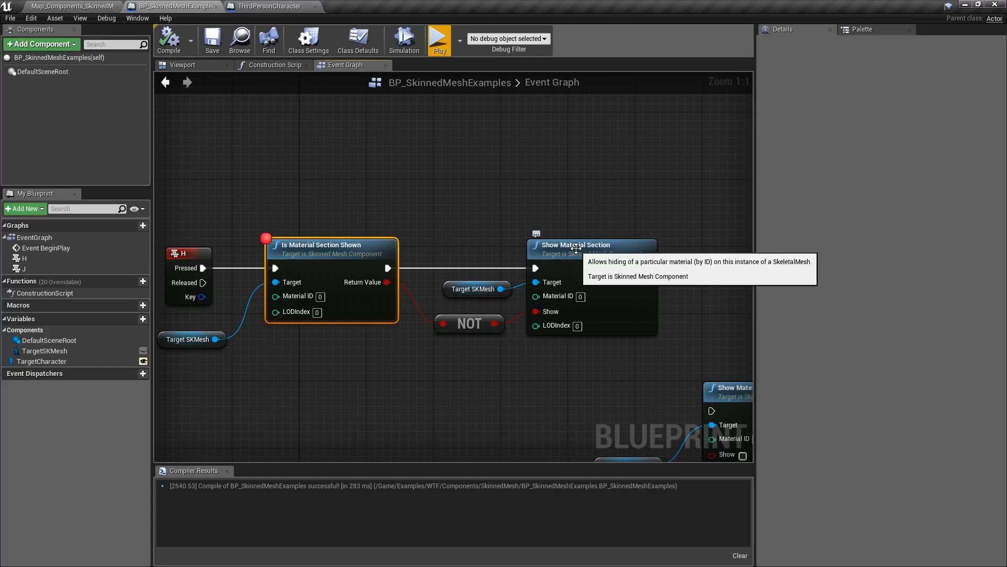
{"action": "mouse_move", "coordinate": [457, 427]}
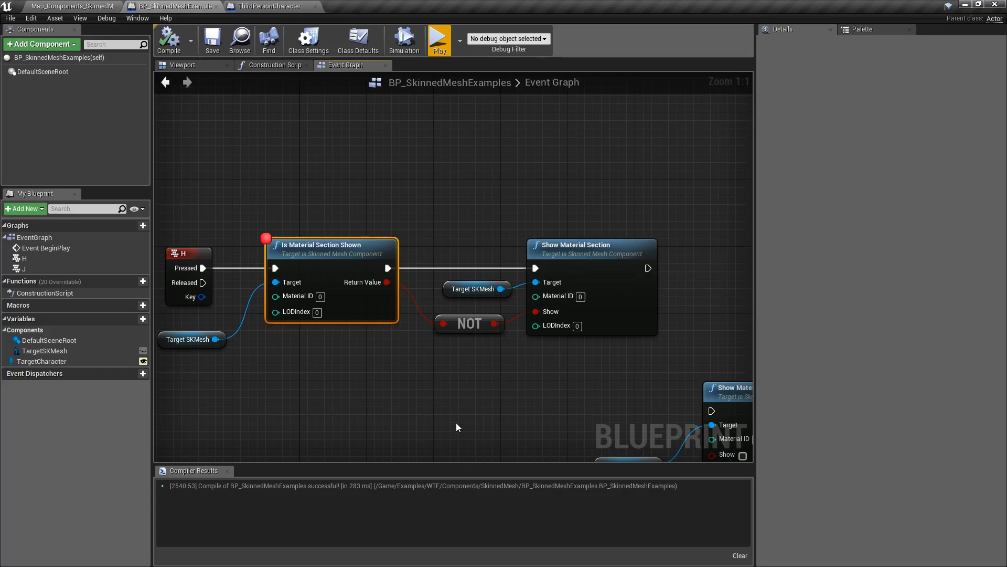